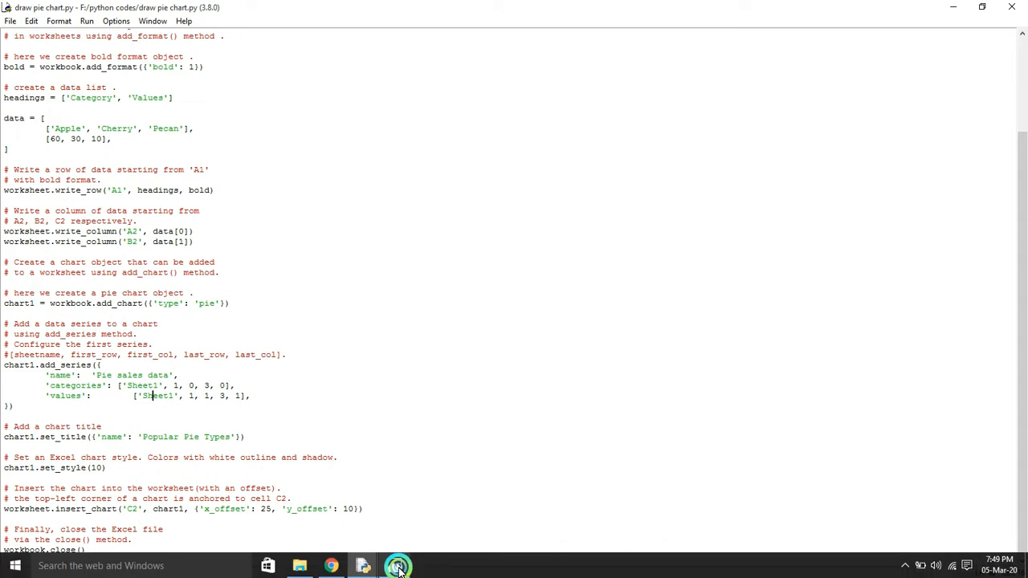
Run 'pip install xlsxwriter' in Command Prompt, confirm it is already installed, then close it
{"action": "left_click", "coordinate": [398, 565]}
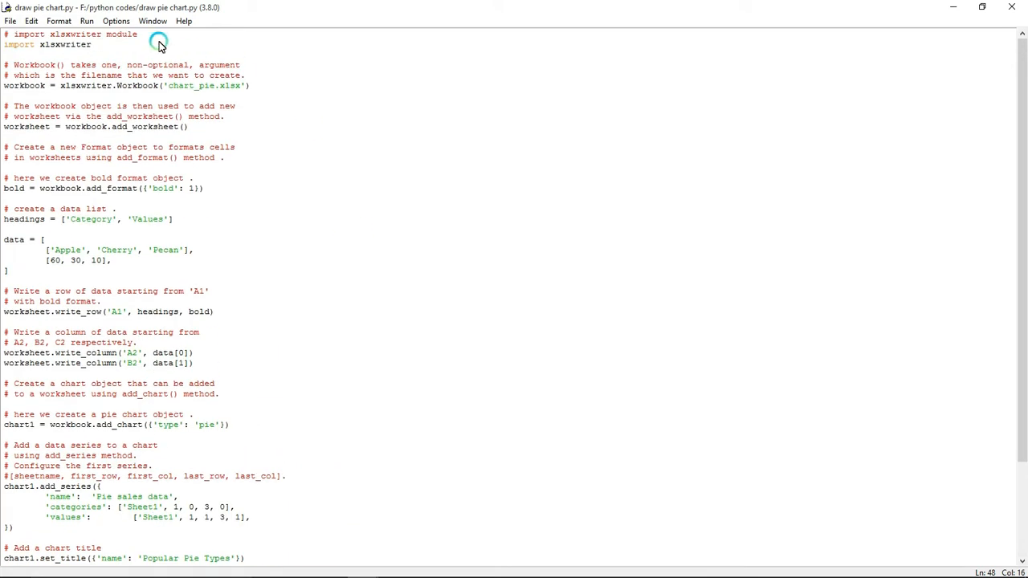
{"action": "double_click", "coordinate": [64, 44]}
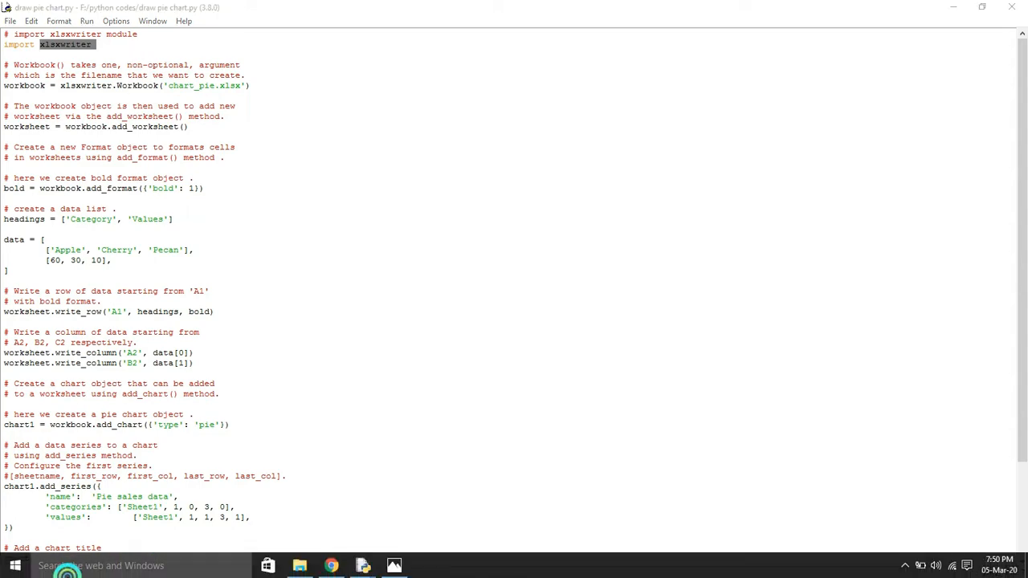
{"action": "left_click", "coordinate": [14, 566]}
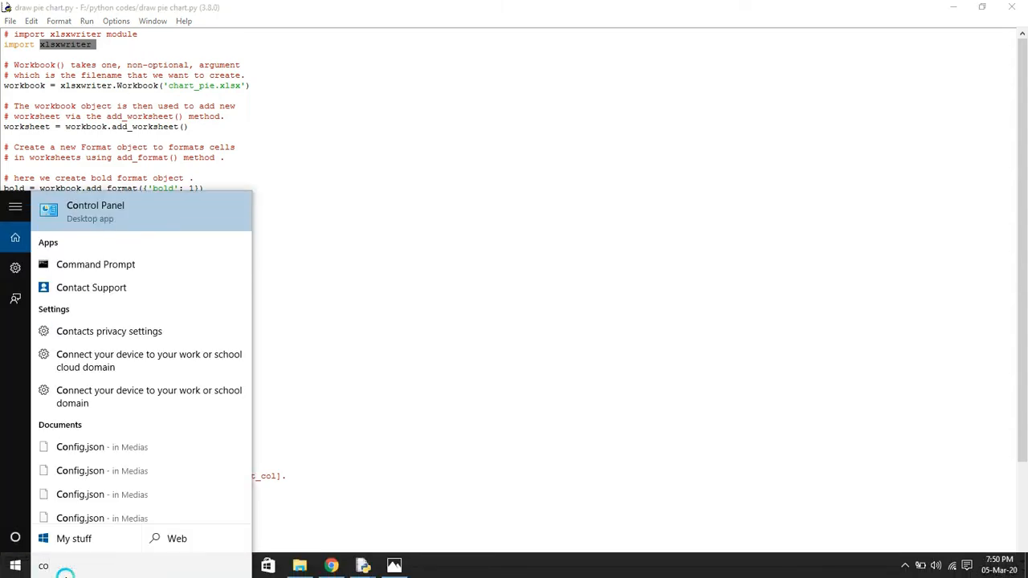
{"action": "left_click", "coordinate": [95, 264]}
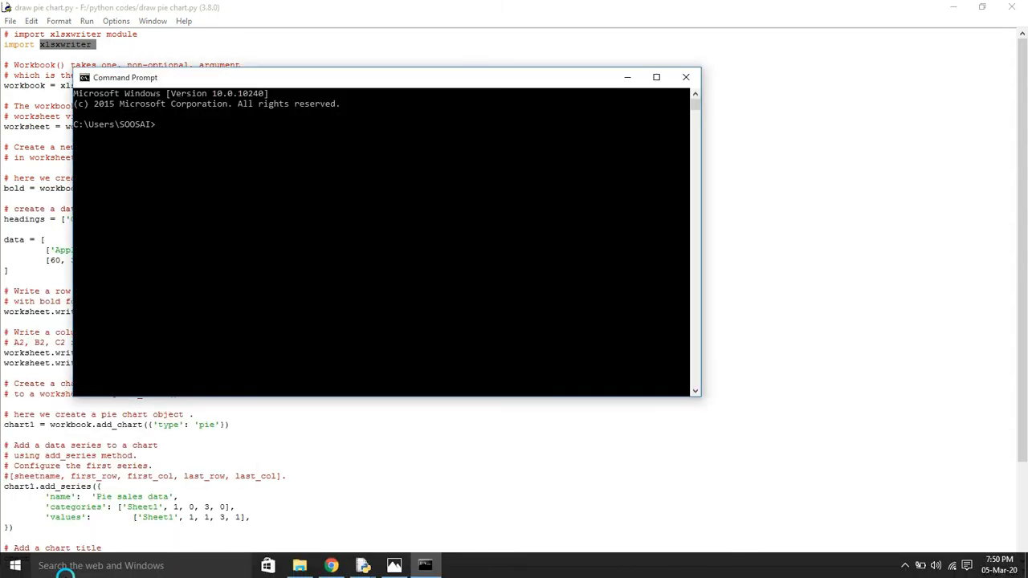
{"action": "type", "text": "pip install xlsxwriter"}
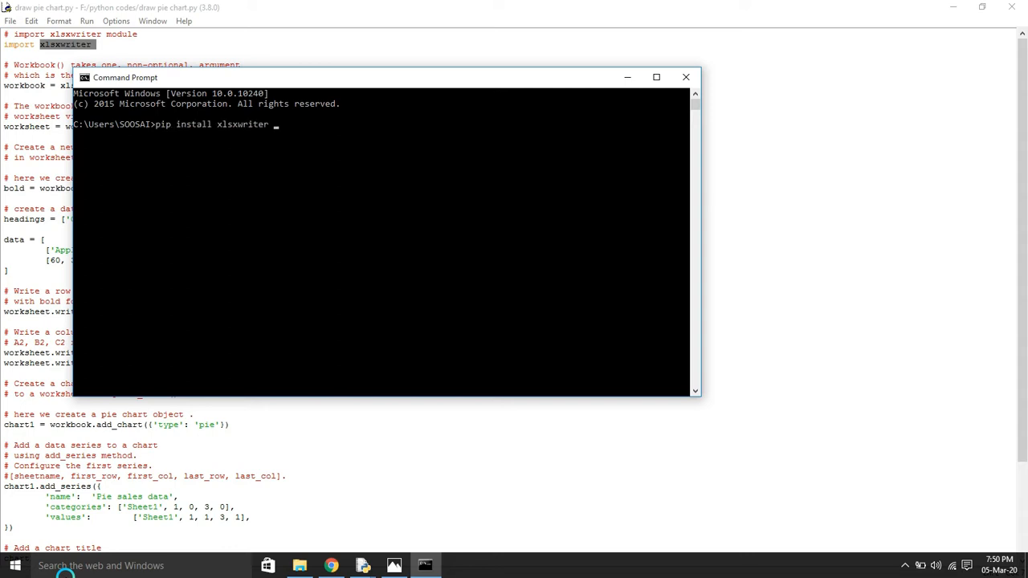
{"action": "key", "text": "enter"}
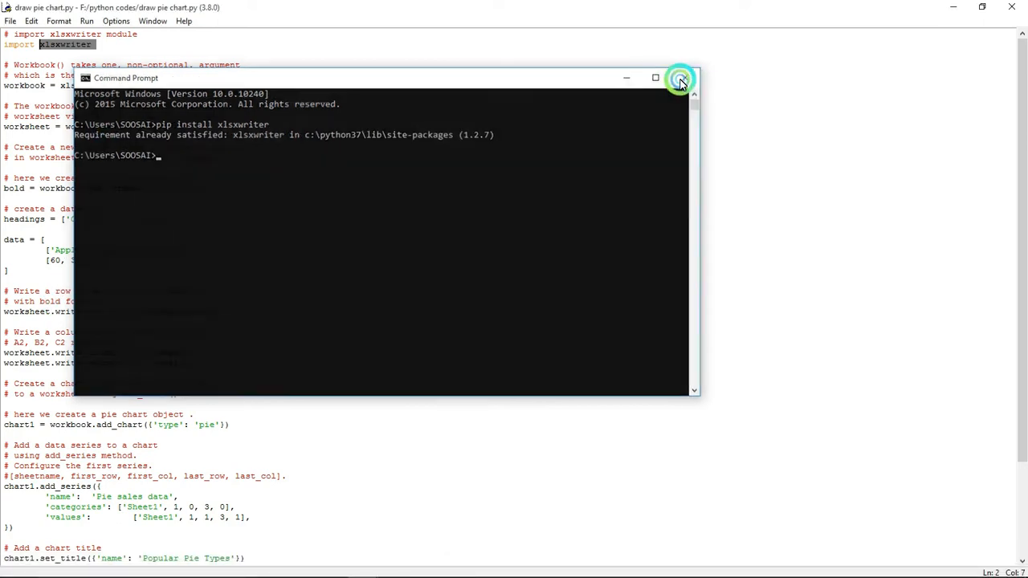
{"action": "left_click", "coordinate": [679, 78]}
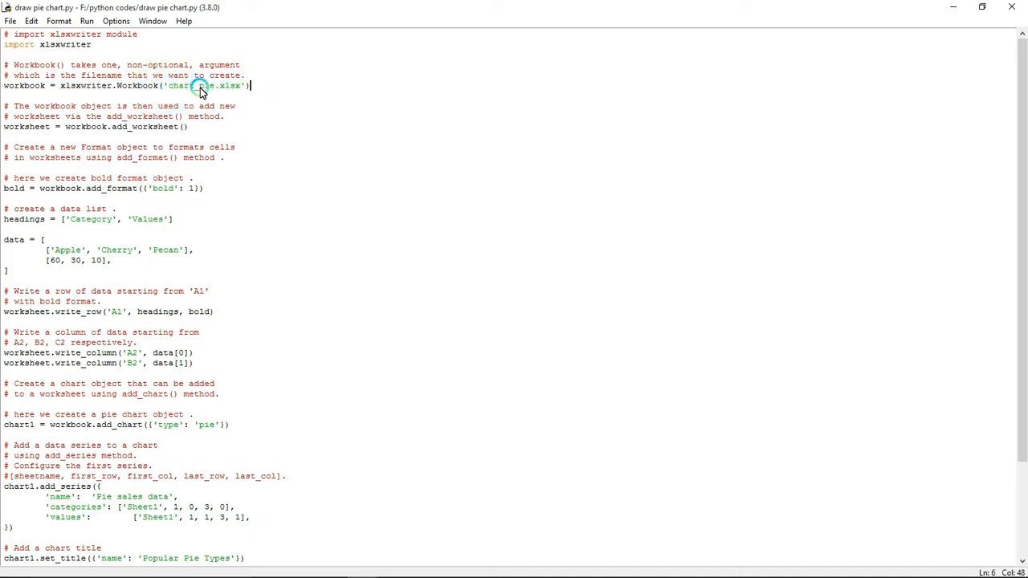
{"action": "mouse_move", "coordinate": [223, 86]}
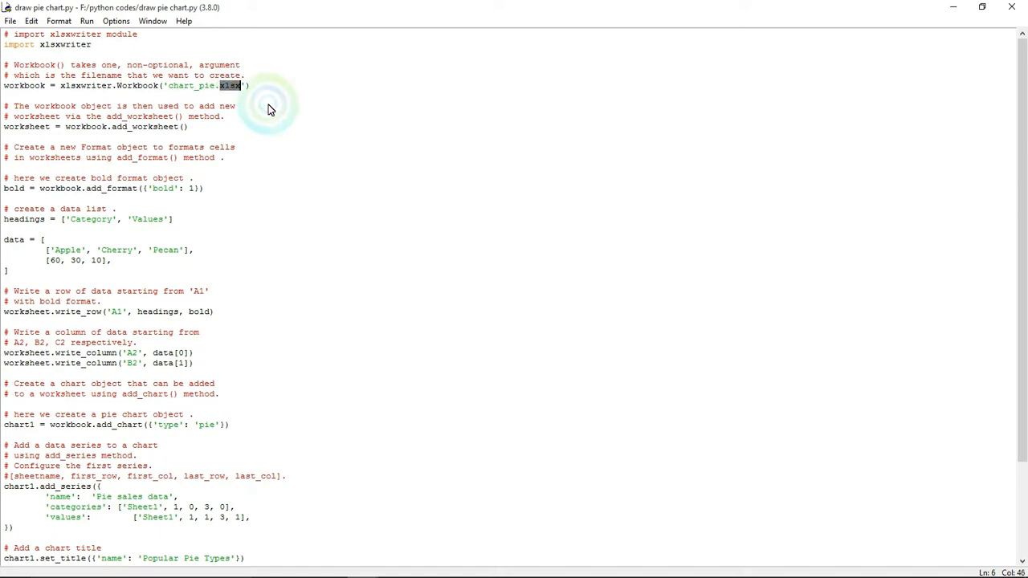
{"action": "left_click", "coordinate": [269, 104]}
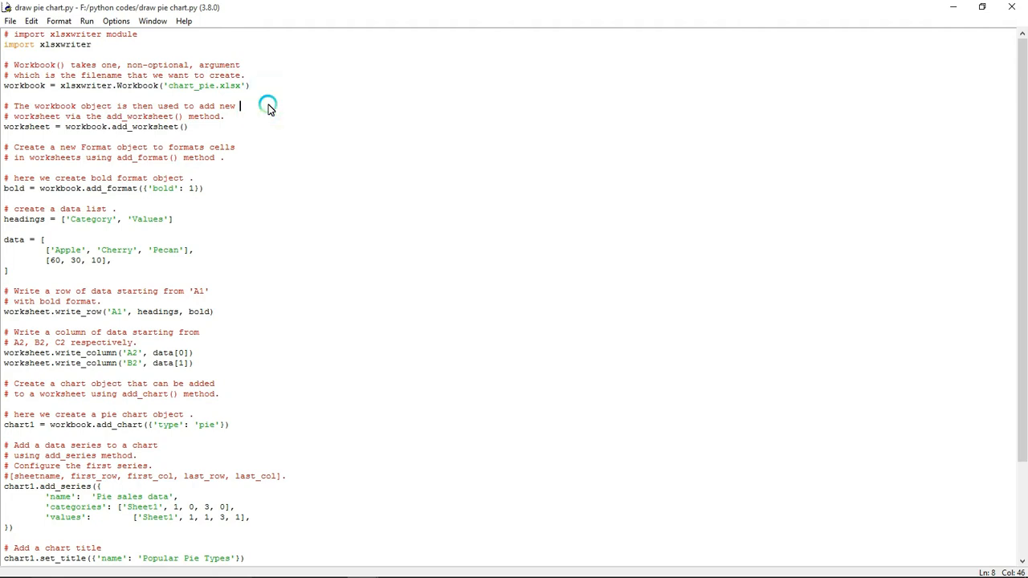
{"action": "left_click", "coordinate": [197, 133]}
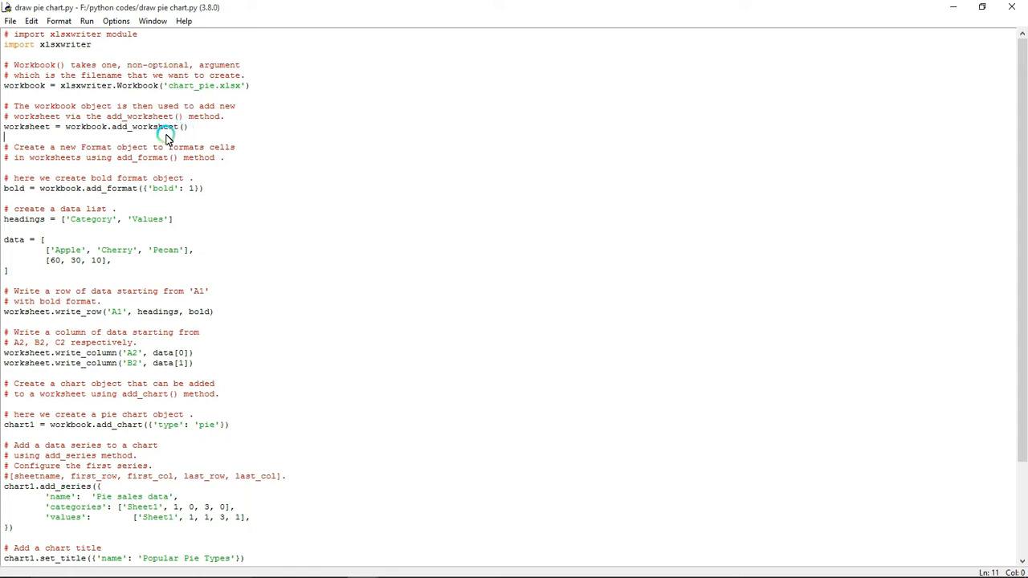
{"action": "double_click", "coordinate": [153, 126]}
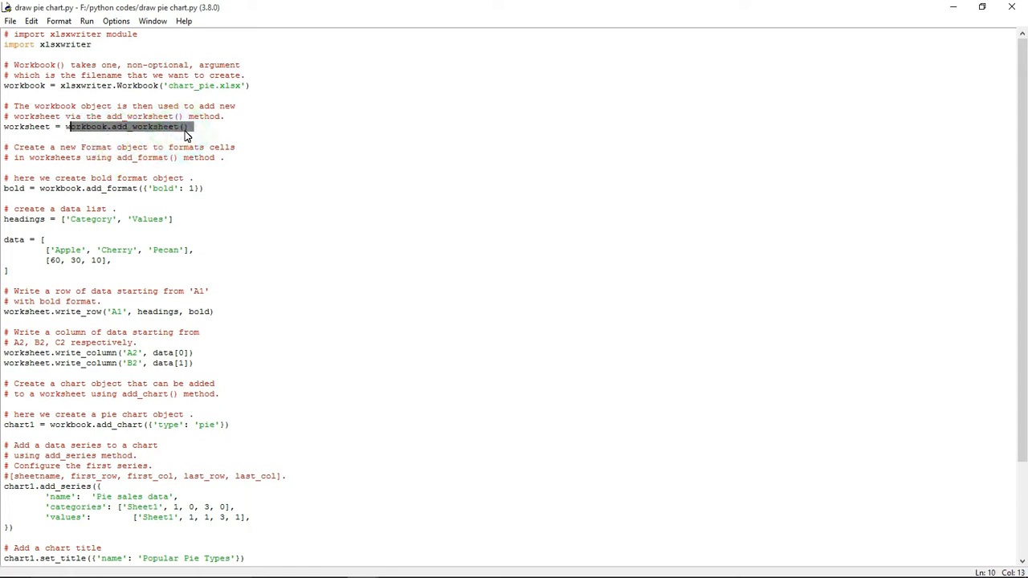
{"action": "left_click", "coordinate": [200, 127]}
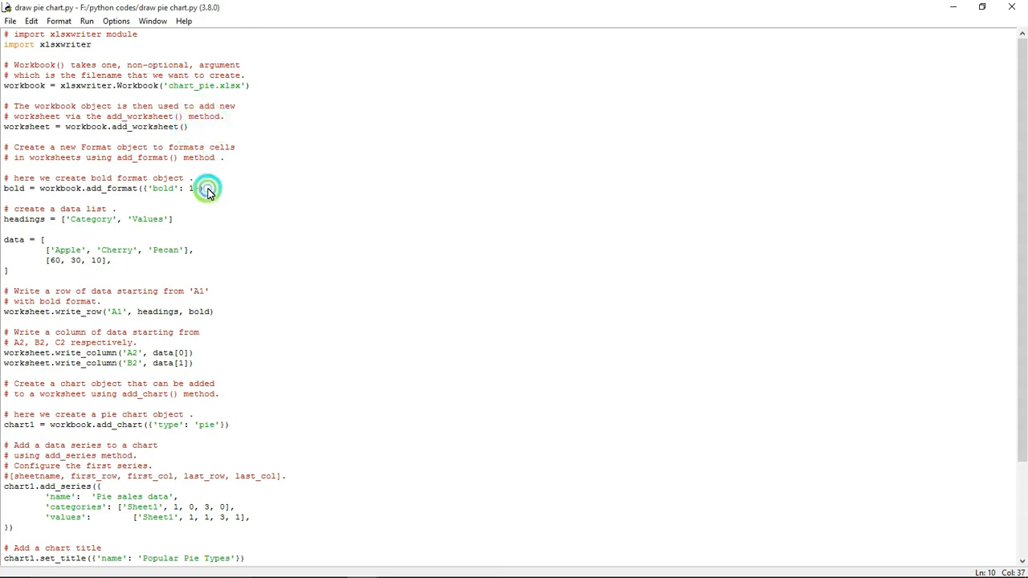
{"action": "left_click", "coordinate": [201, 189]}
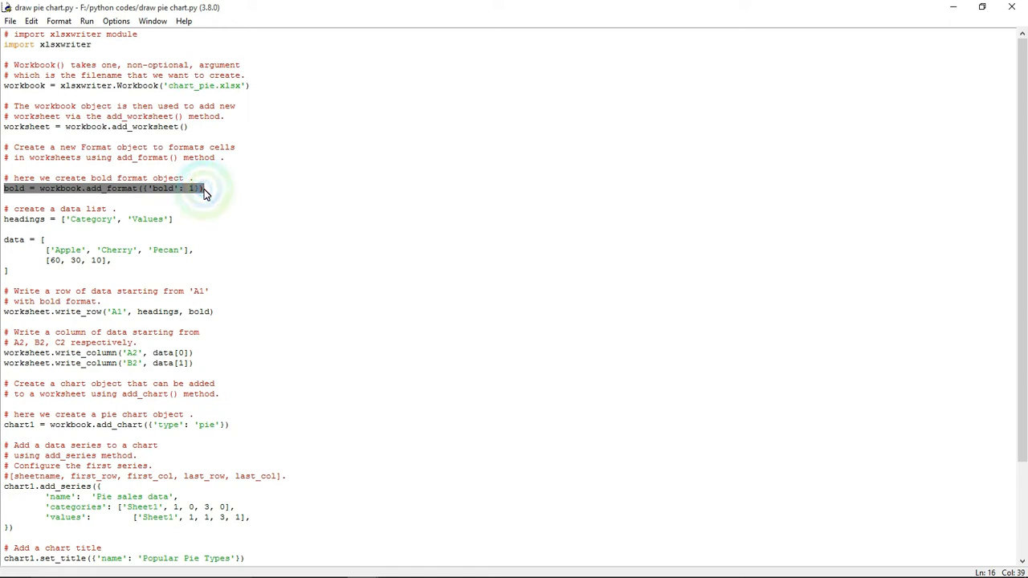
{"action": "left_click", "coordinate": [169, 188]}
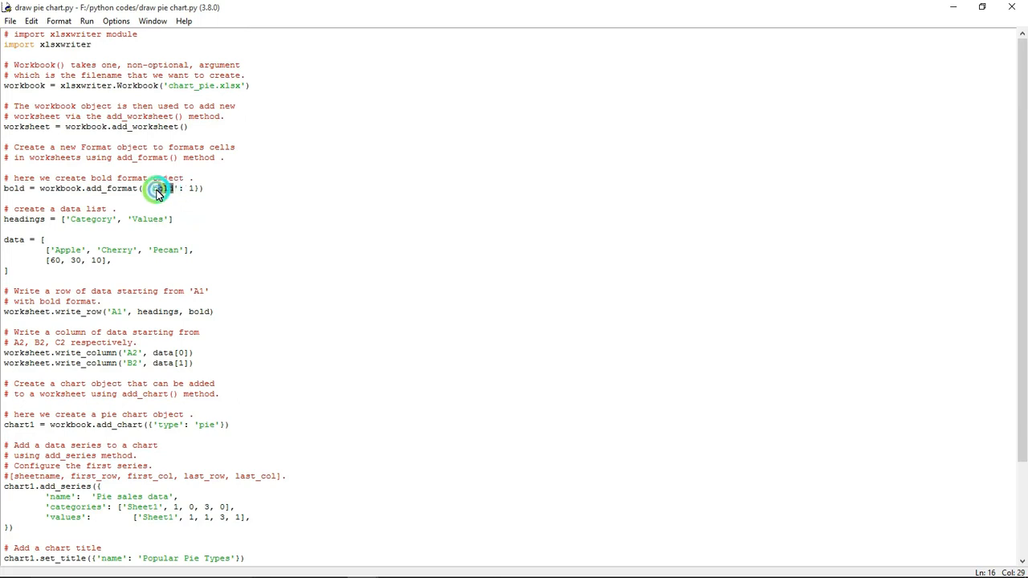
{"action": "double_click", "coordinate": [161, 188]}
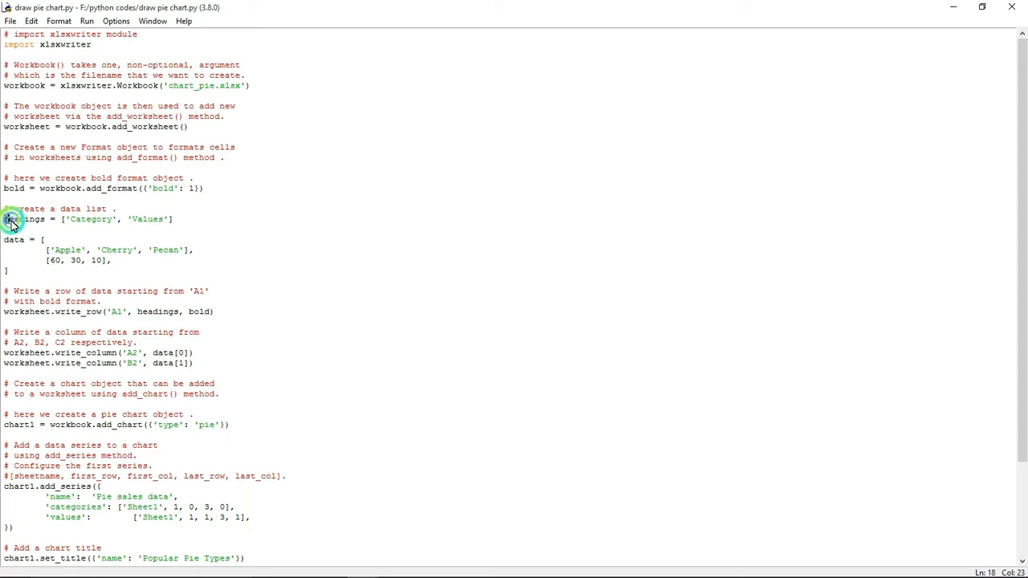
Move aside and dismiss the Photos screenshot of the spreadsheet and pie chart
{"action": "left_click_drag", "start_coordinate": [8, 218], "coordinate": [171, 218]}
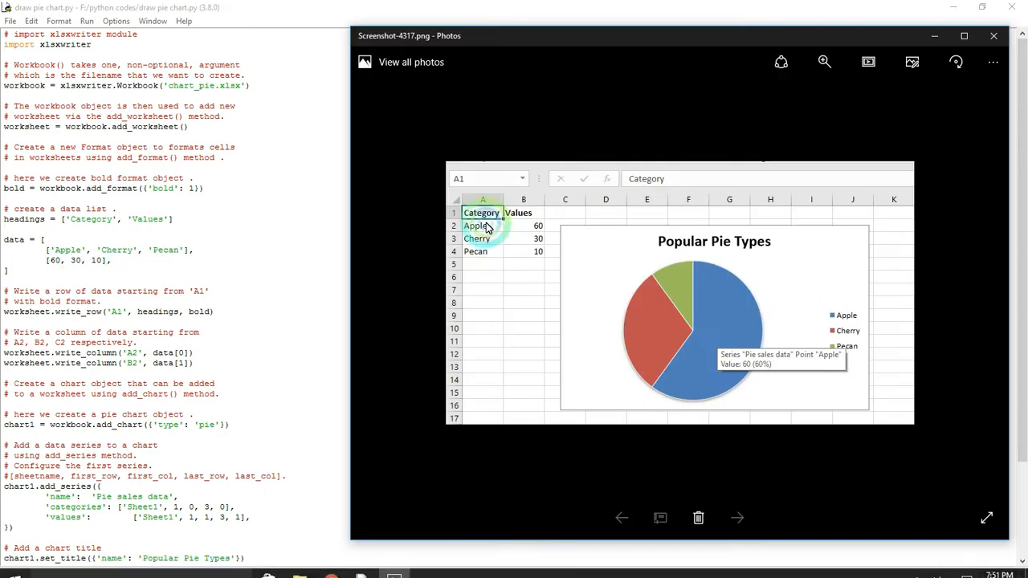
{"action": "left_click", "coordinate": [236, 291]}
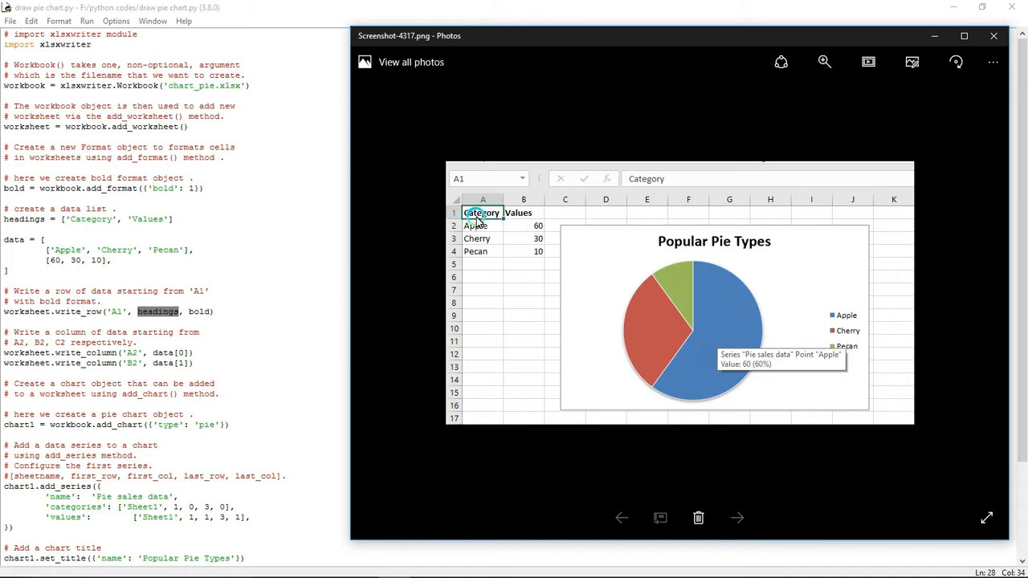
{"action": "mouse_move", "coordinate": [504, 218]}
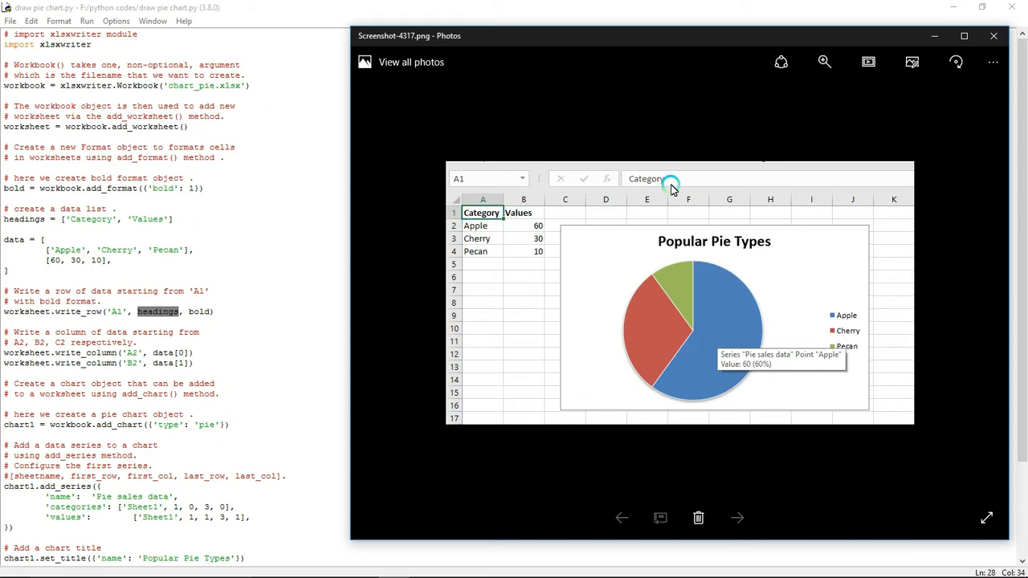
{"action": "mouse_move", "coordinate": [522, 239]}
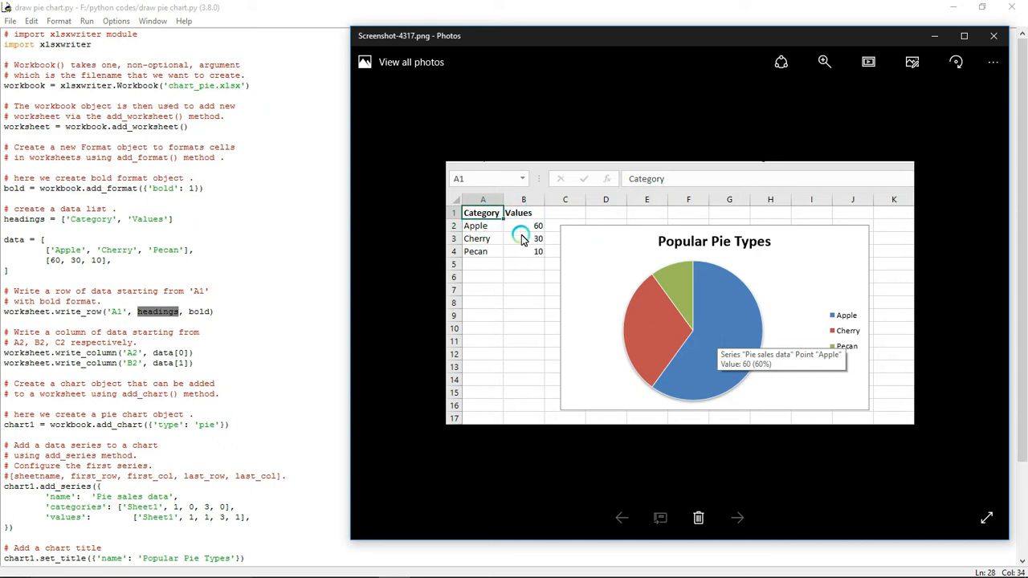
{"action": "mouse_move", "coordinate": [546, 221]}
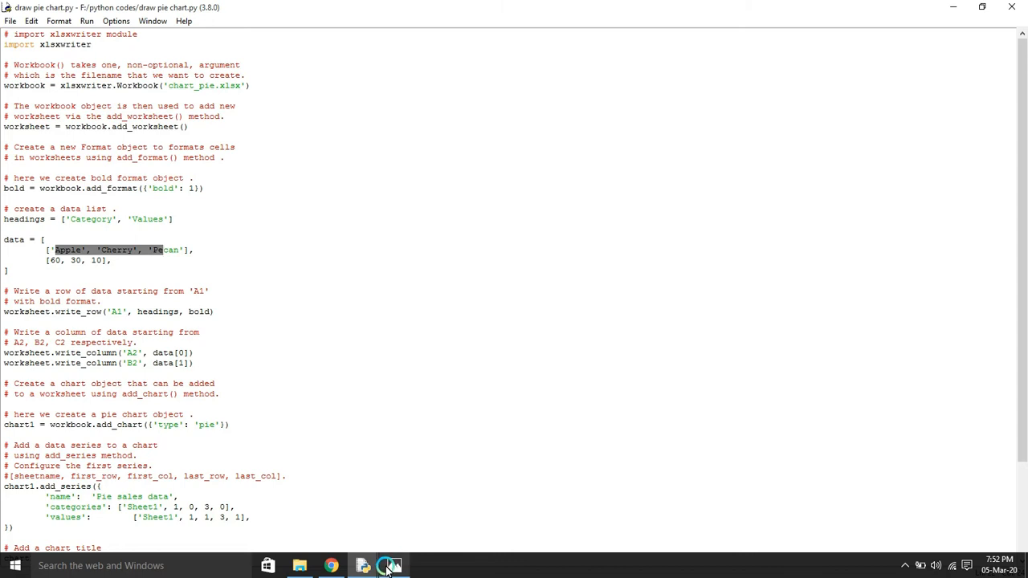
{"action": "left_click", "coordinate": [391, 566]}
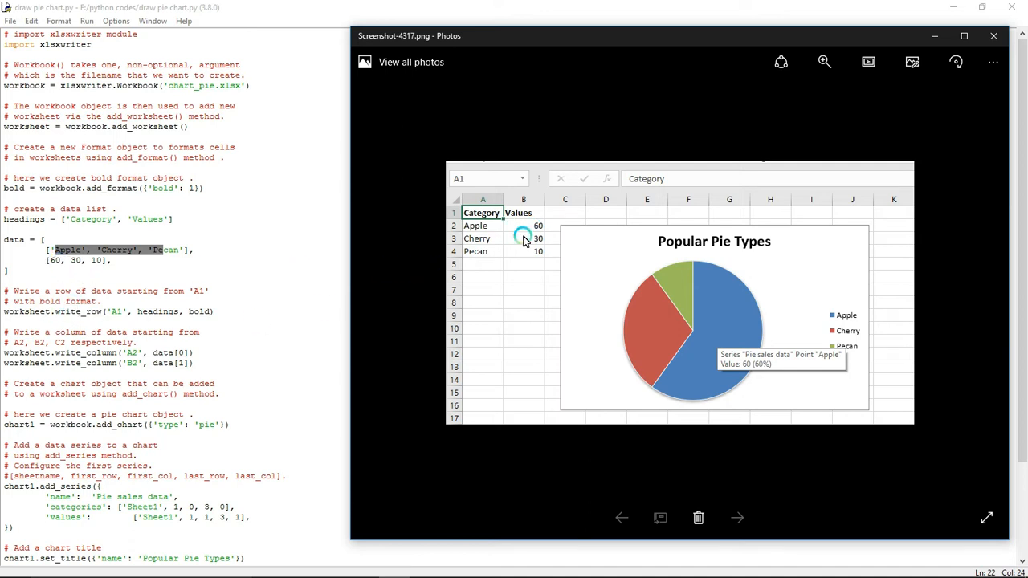
{"action": "mouse_move", "coordinate": [143, 387]}
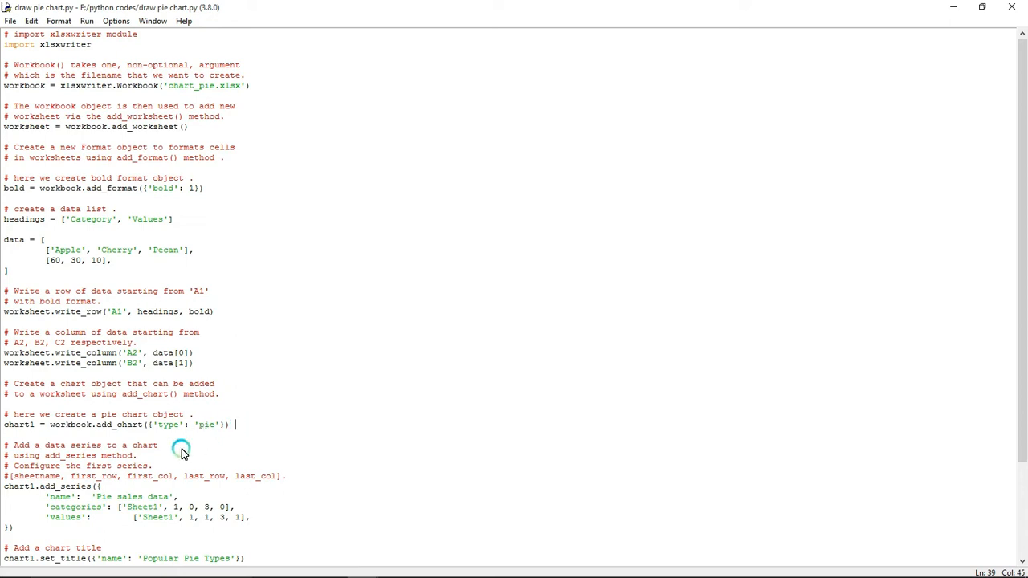
{"action": "double_click", "coordinate": [209, 424]}
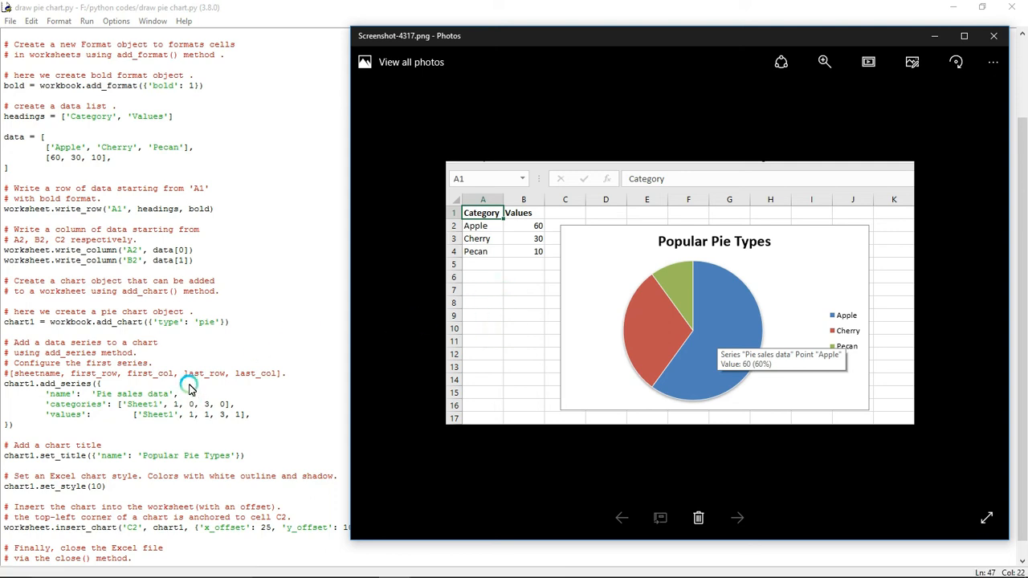
{"action": "mouse_move", "coordinate": [70, 381]}
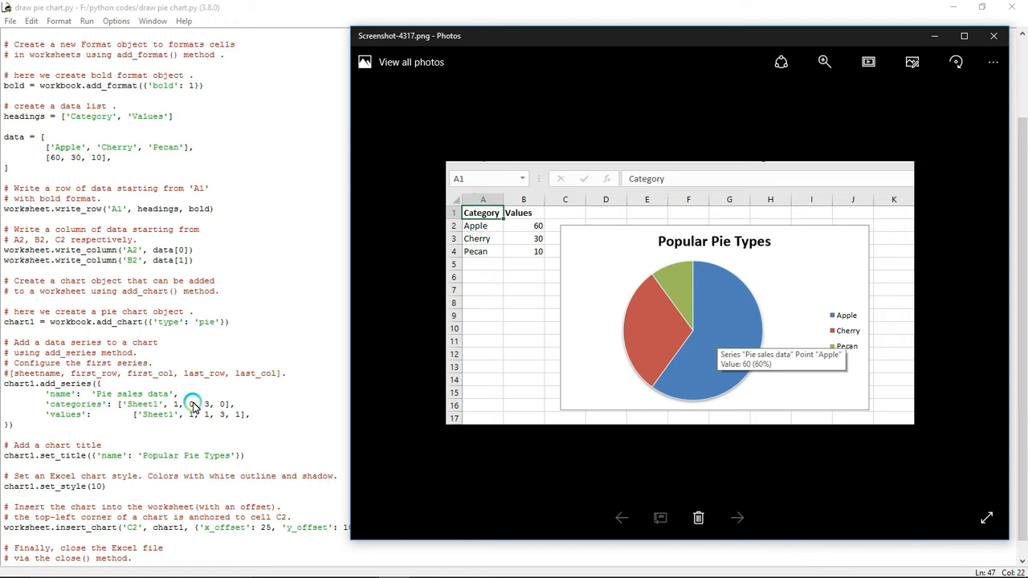
{"action": "mouse_move", "coordinate": [188, 373]}
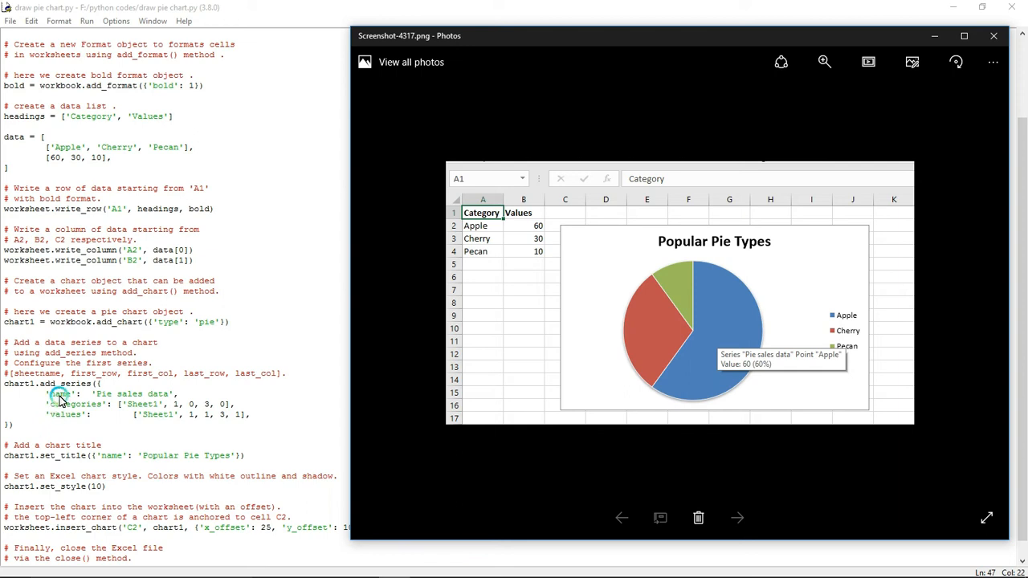
{"action": "mouse_move", "coordinate": [6, 392]}
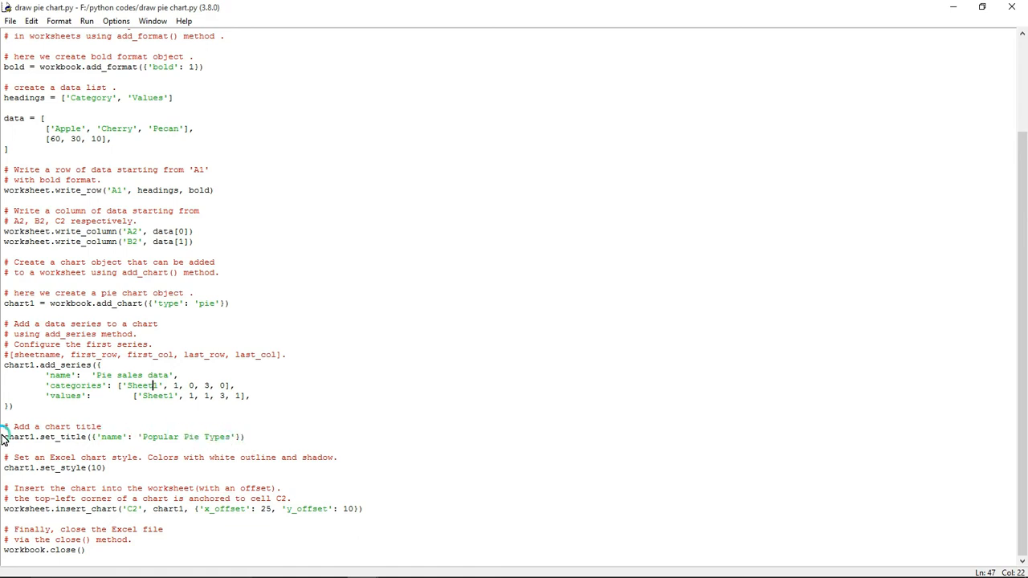
Click into the IDLE editor holding the pie-chart script
{"action": "left_click", "coordinate": [132, 436]}
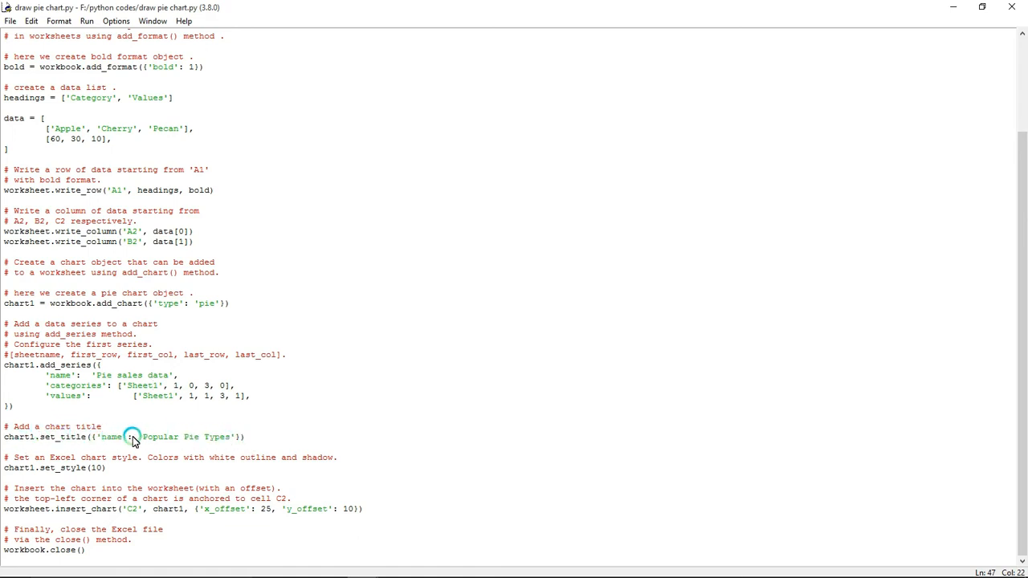
{"action": "mouse_move", "coordinate": [207, 444]}
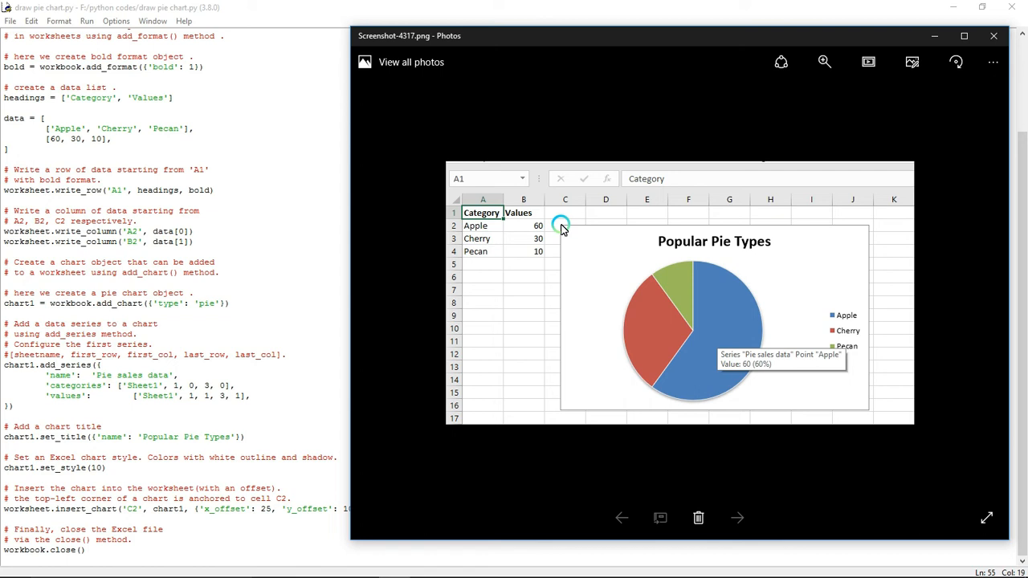
{"action": "mouse_move", "coordinate": [203, 525]}
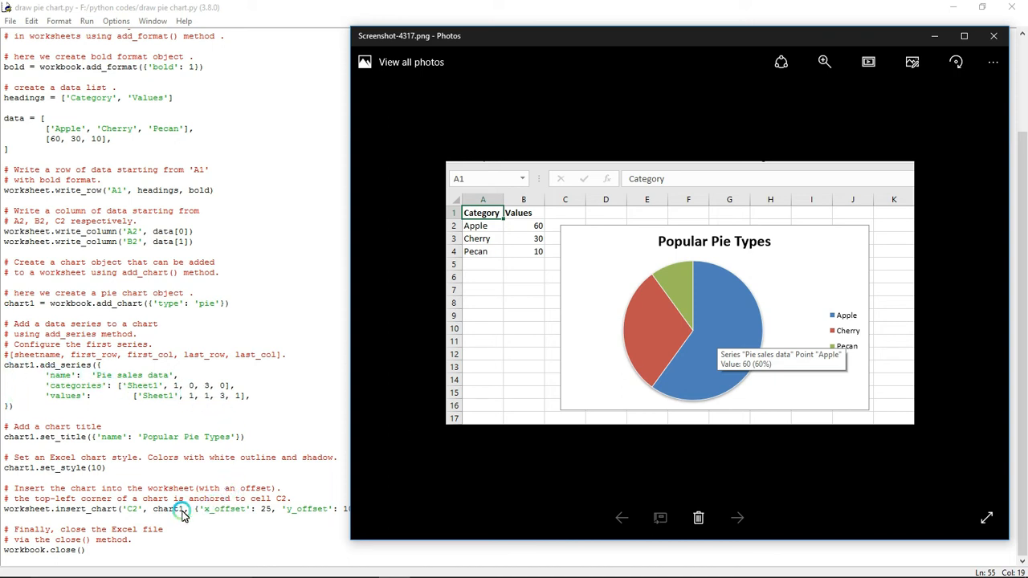
{"action": "mouse_move", "coordinate": [199, 512]}
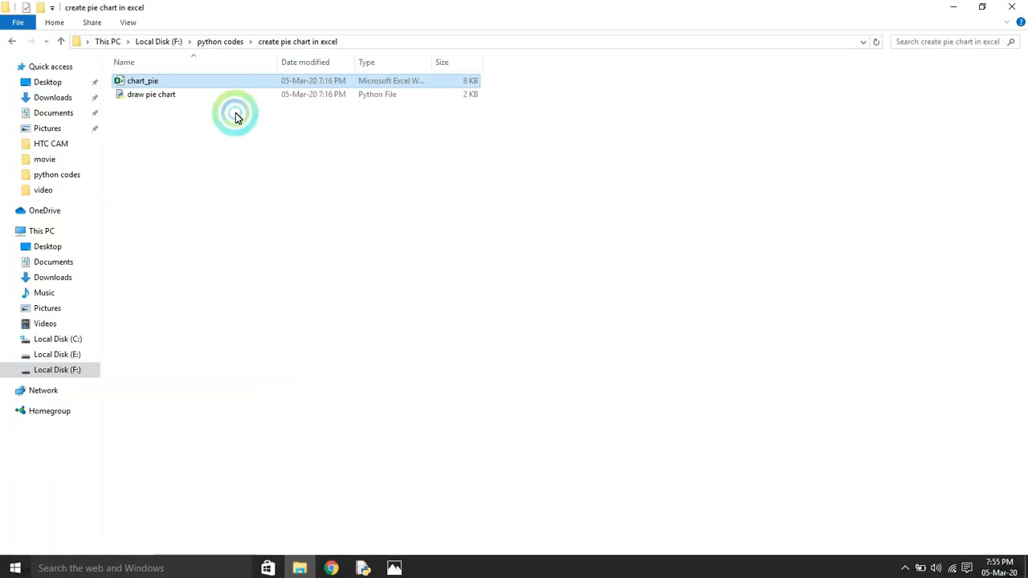
Select and open chart_pie.xlsx from the 'create pie chart in excel' folder
{"action": "left_click", "coordinate": [143, 81]}
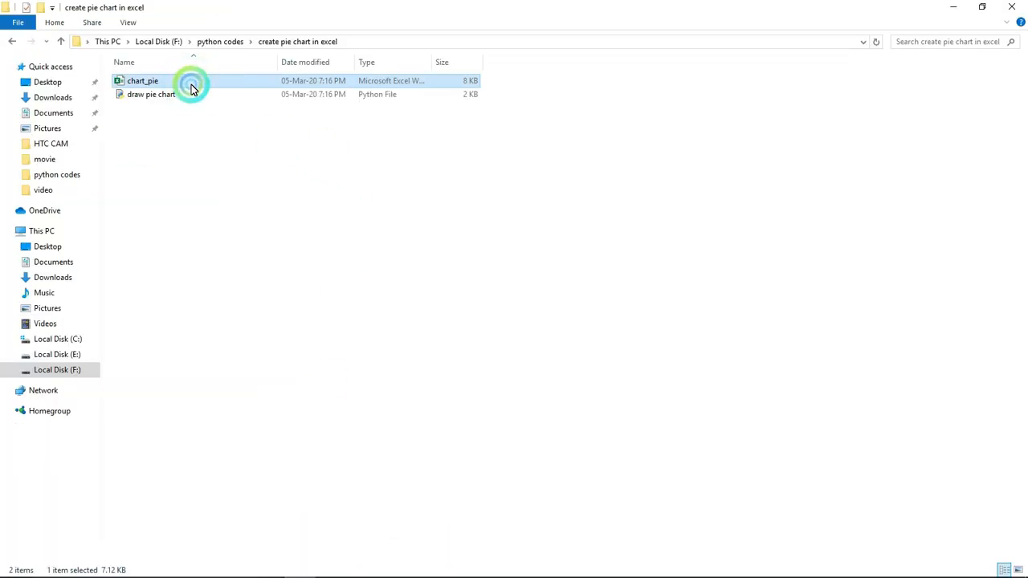
{"action": "double_click", "coordinate": [142, 80]}
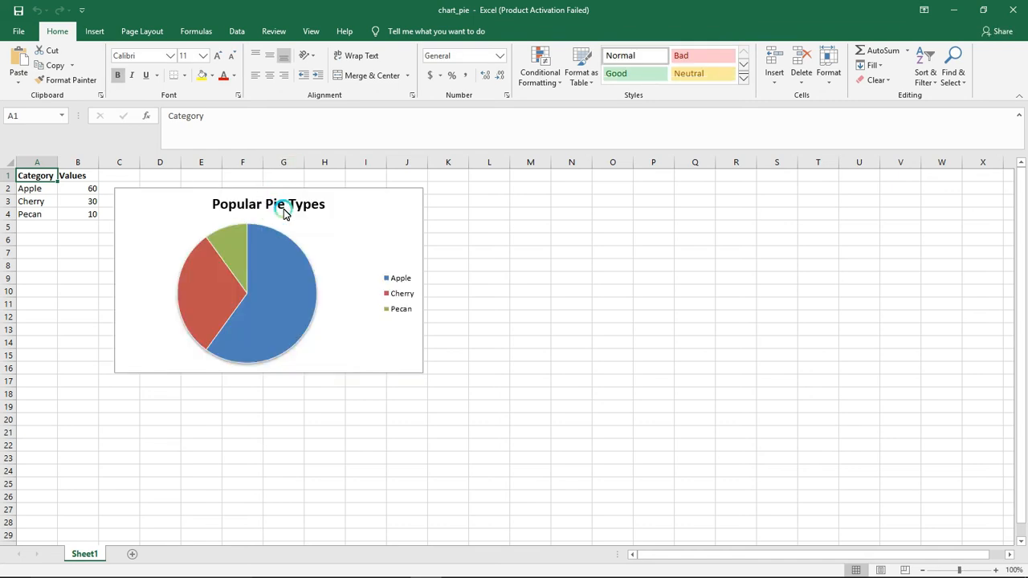
{"action": "left_click", "coordinate": [592, 414]}
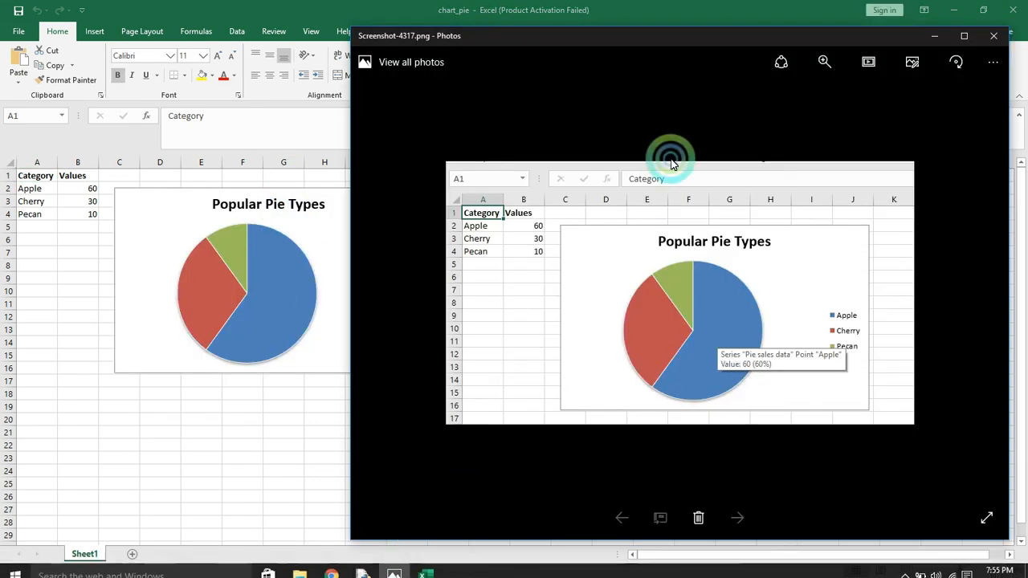
{"action": "left_click_drag", "start_coordinate": [671, 158], "coordinate": [626, 52]}
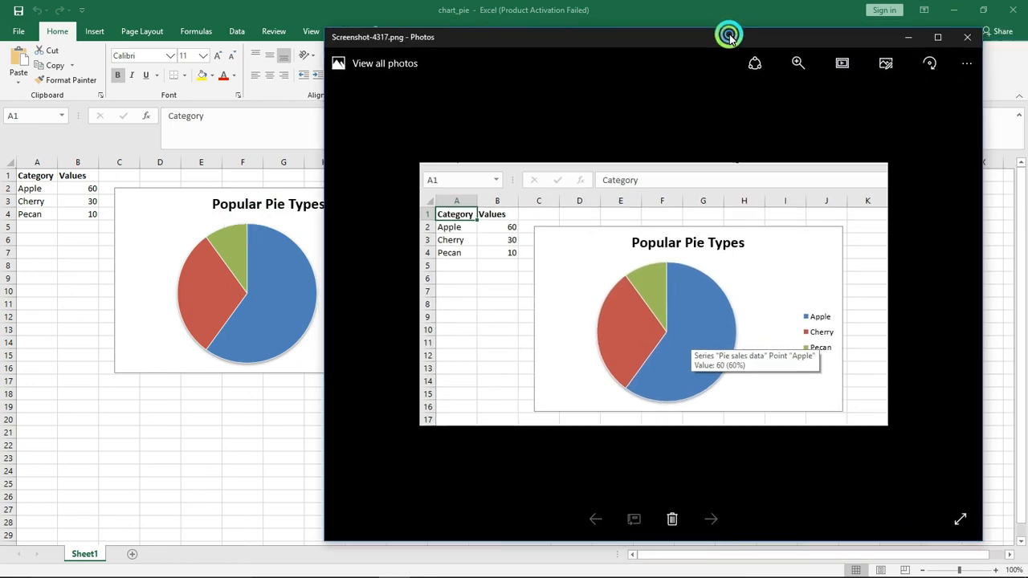
{"action": "left_click", "coordinate": [966, 37]}
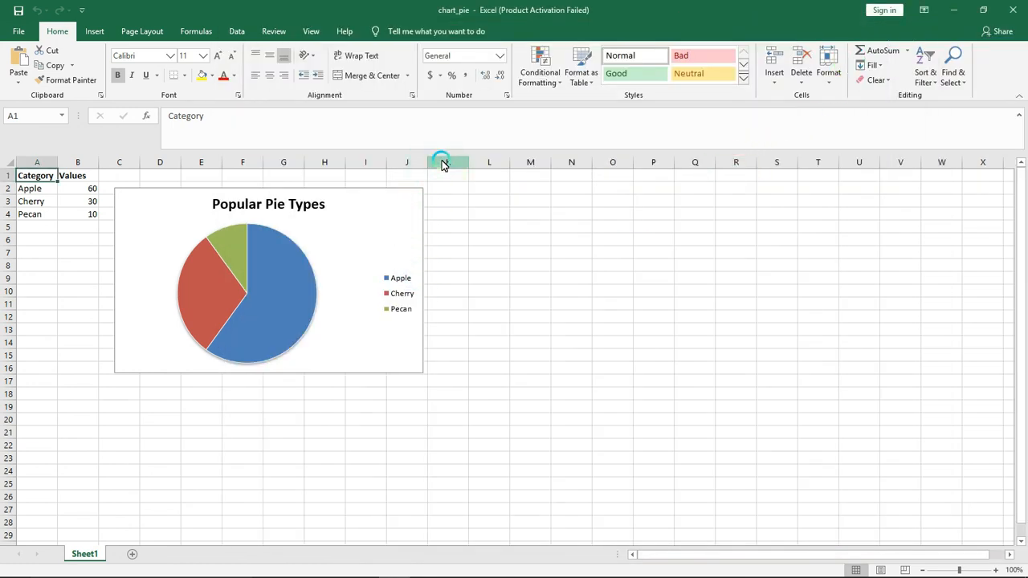